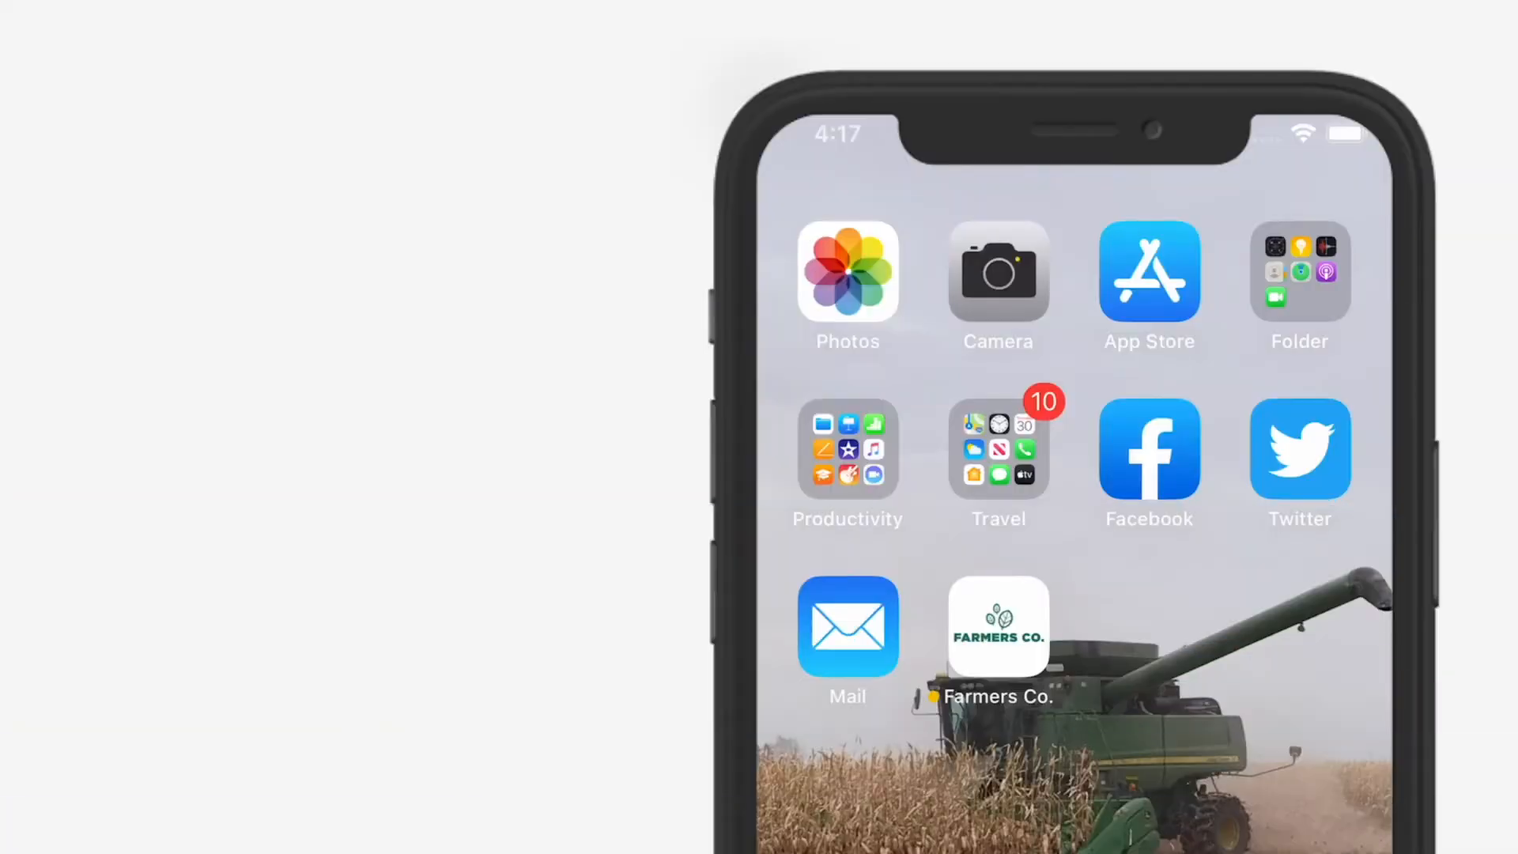
Launch Farmers Co. from the iOS home screen and choose LOGIN to reach mobile-number entry
{"action": "left_click", "coordinate": [998, 625]}
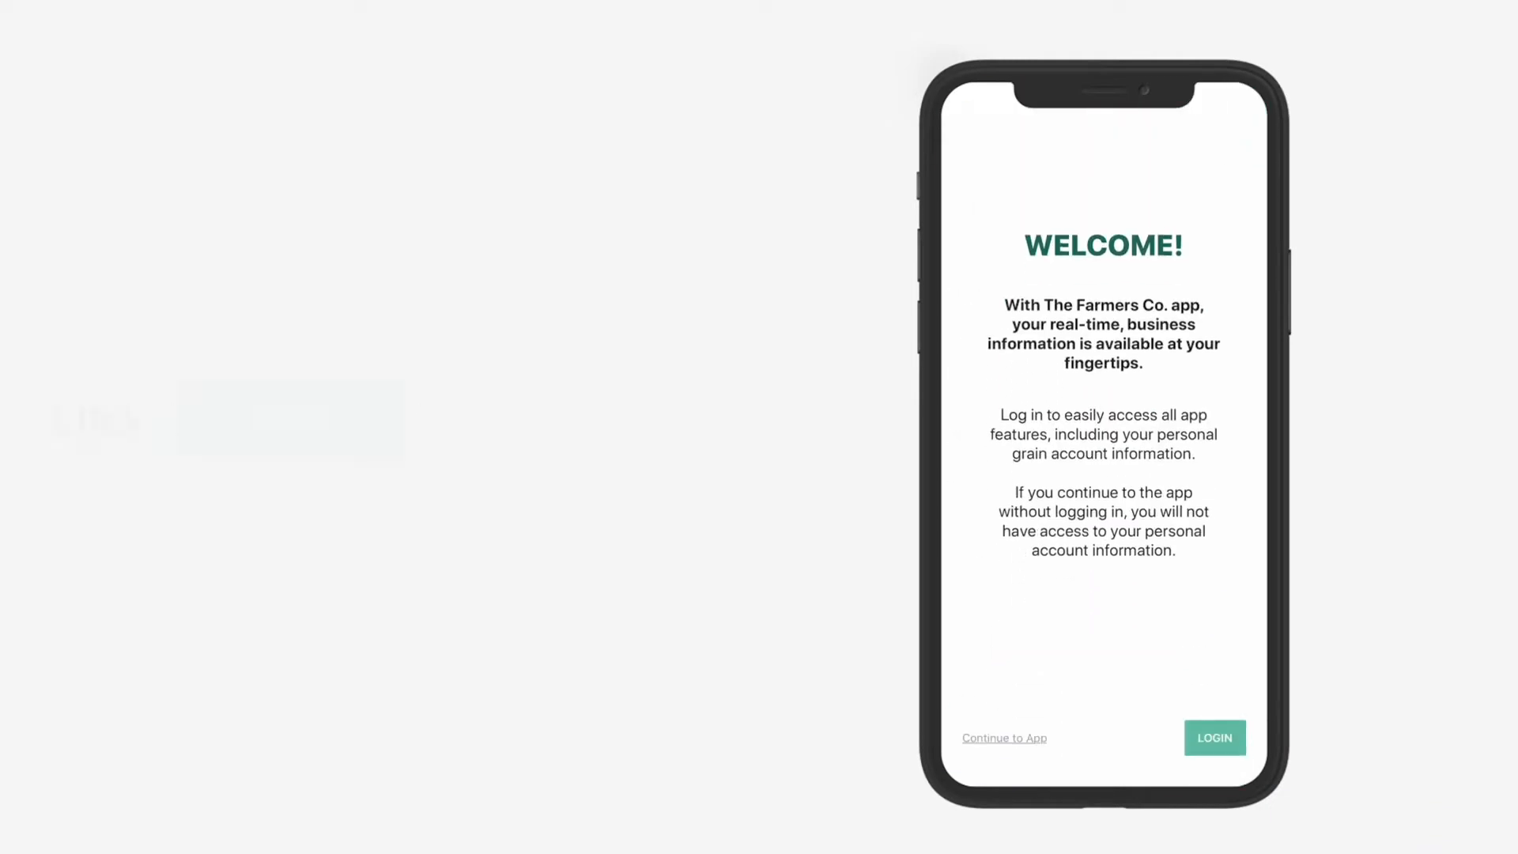
{"action": "left_click", "coordinate": [1215, 737]}
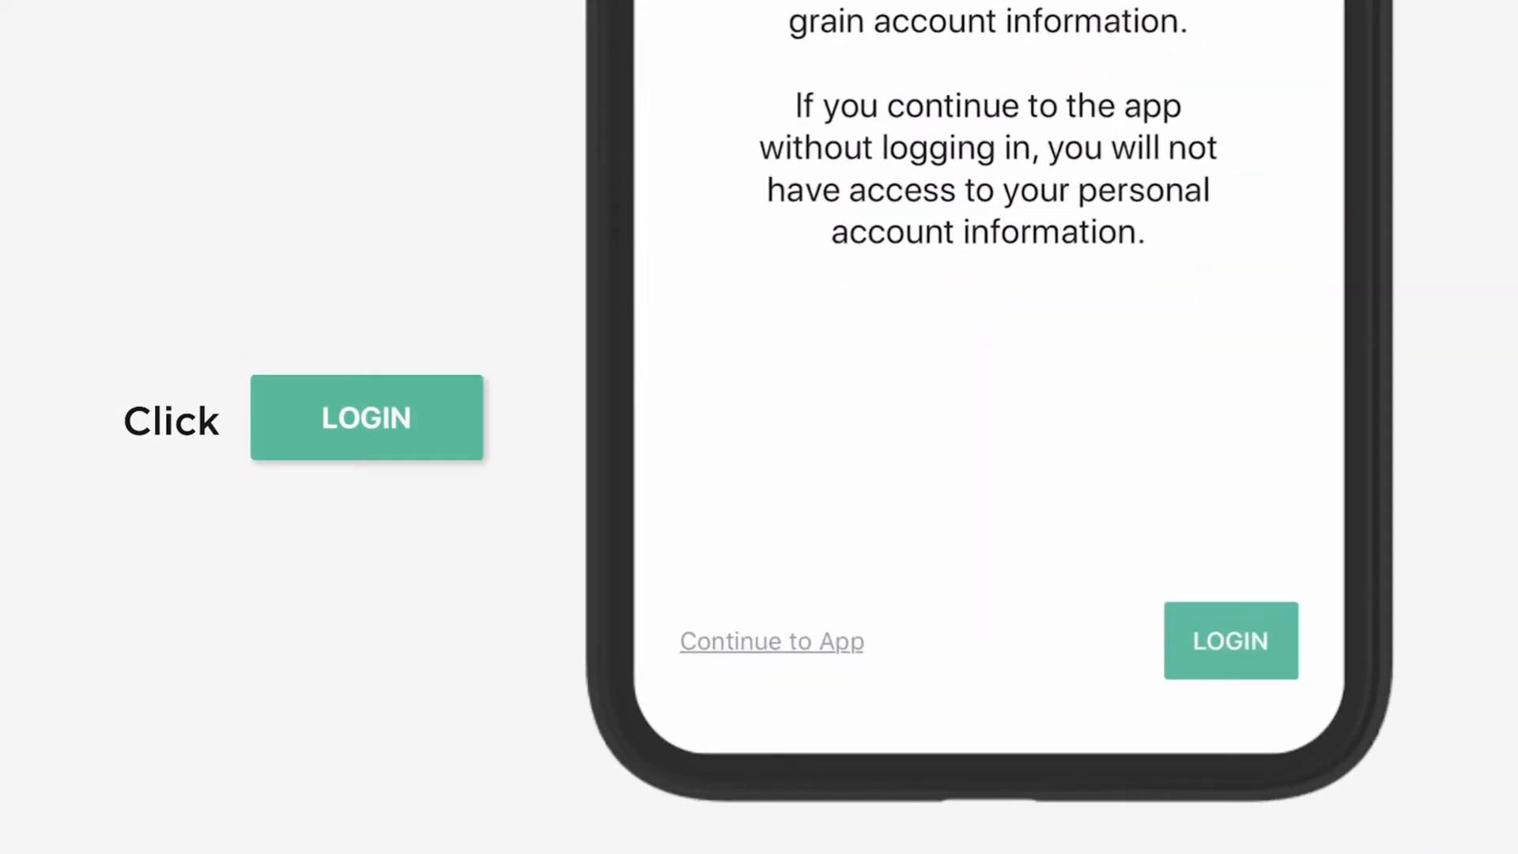
{"action": "left_click", "coordinate": [1231, 639]}
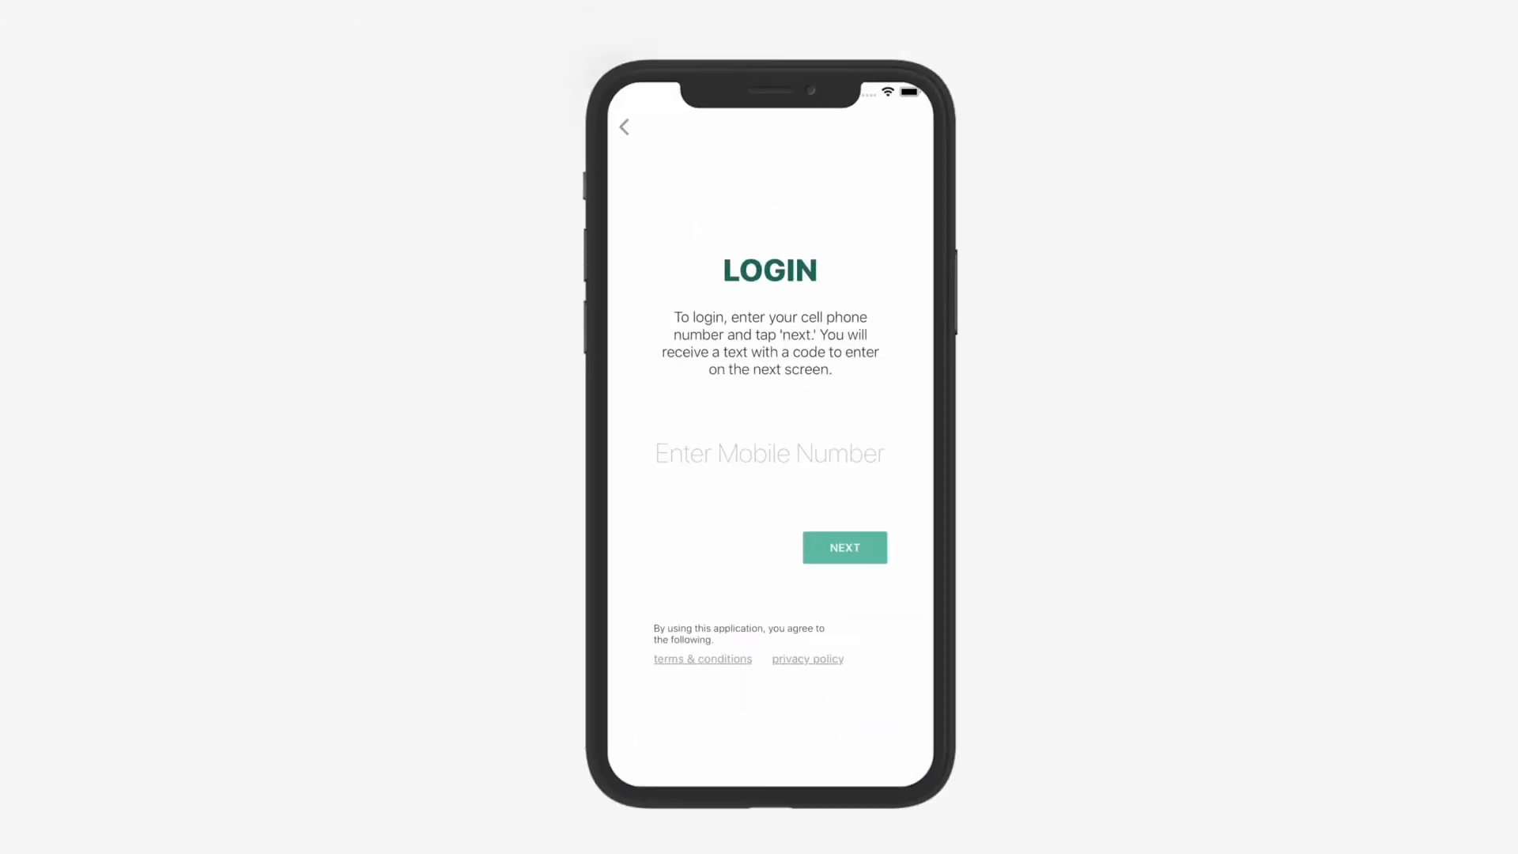
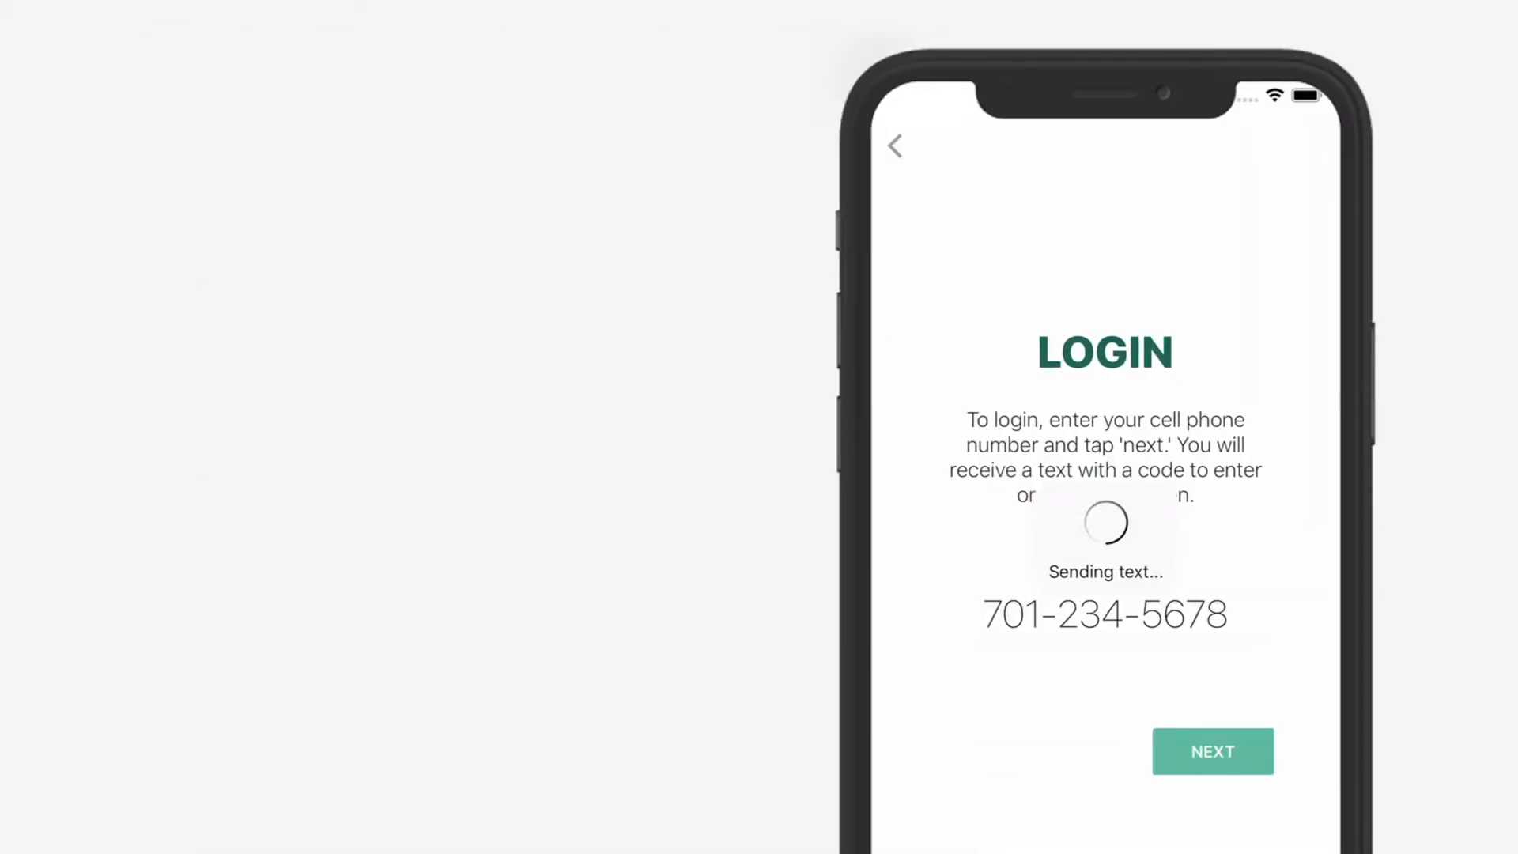
{"action": "left_click", "coordinate": [1212, 752]}
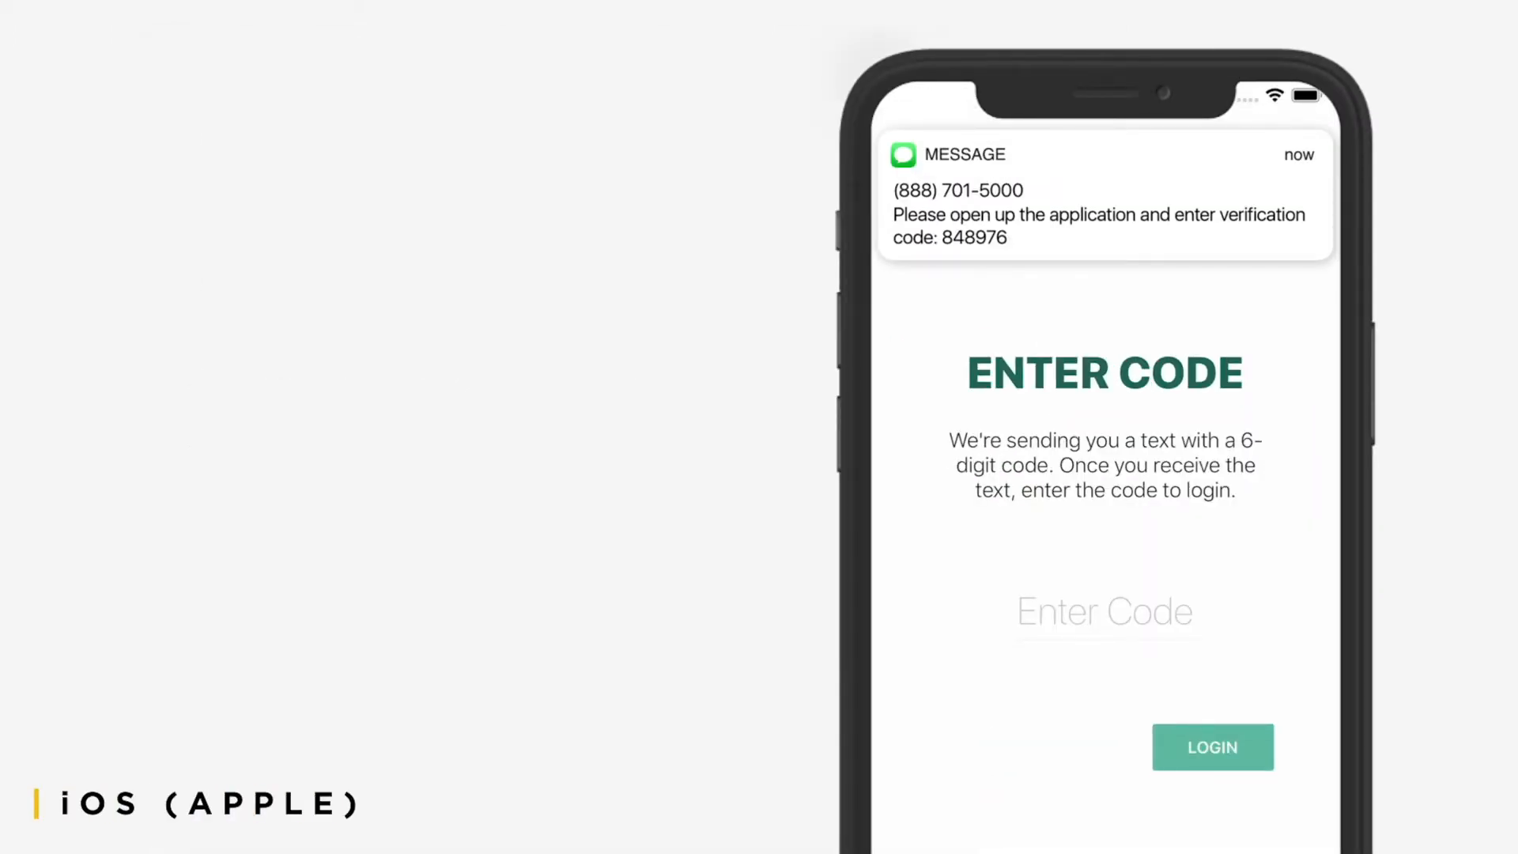
{"action": "left_click", "coordinate": [1103, 611]}
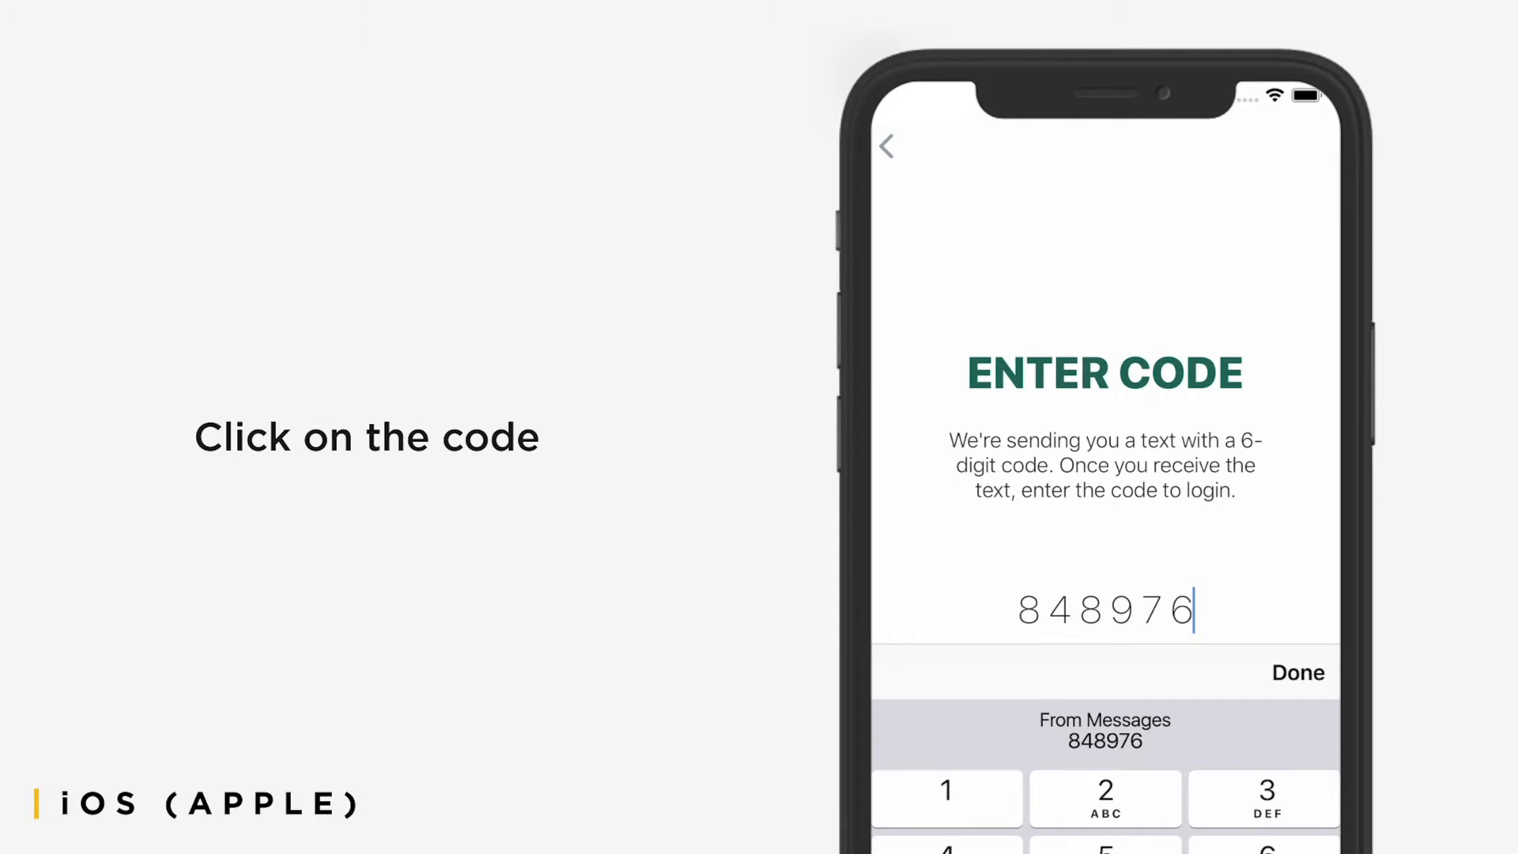
{"action": "left_click", "coordinate": [1297, 672]}
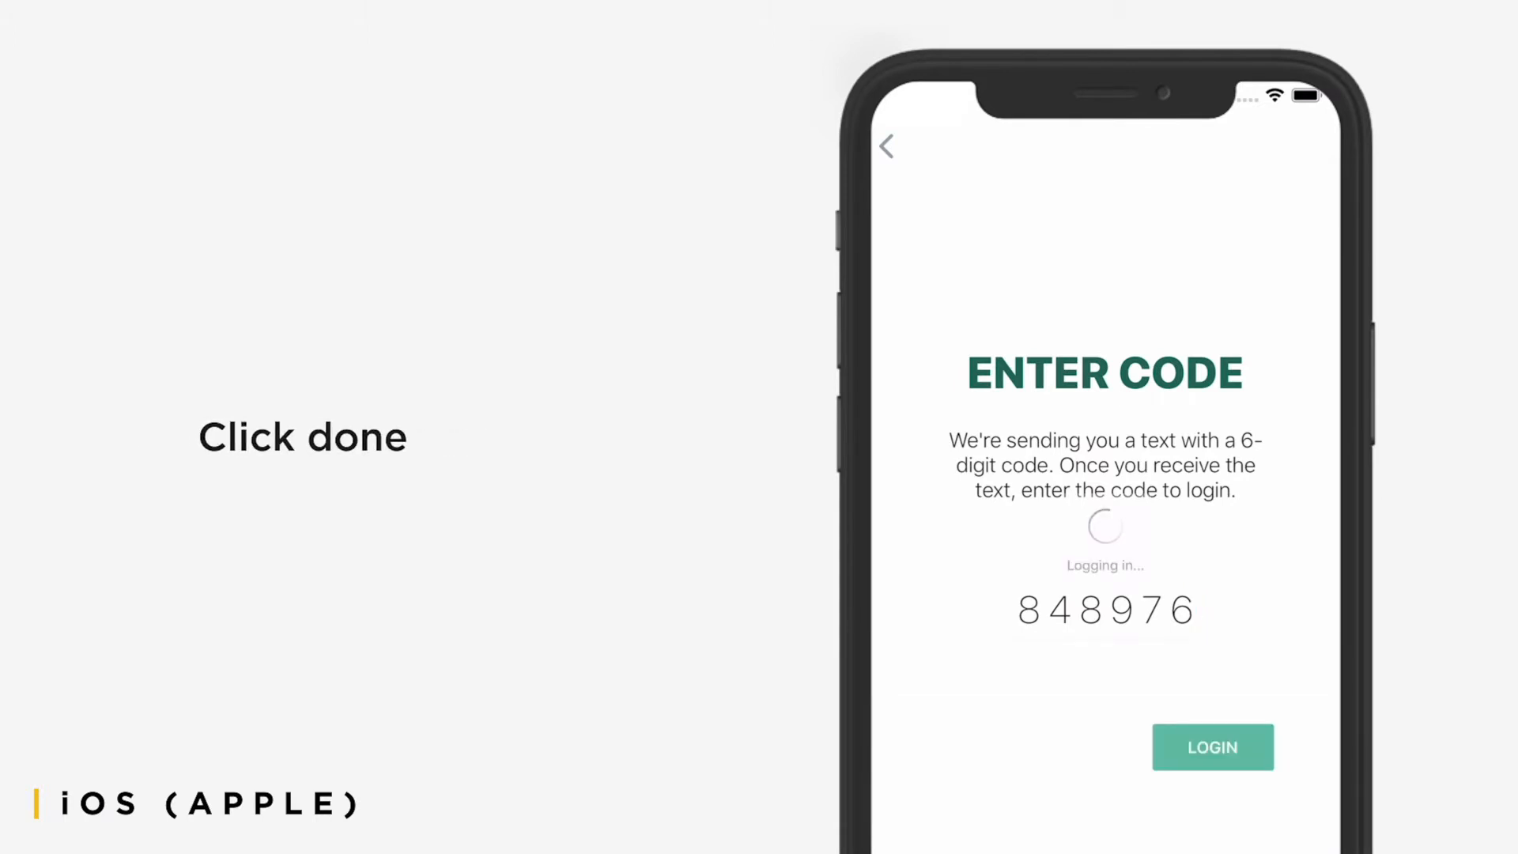
{"action": "left_click", "coordinate": [1213, 746]}
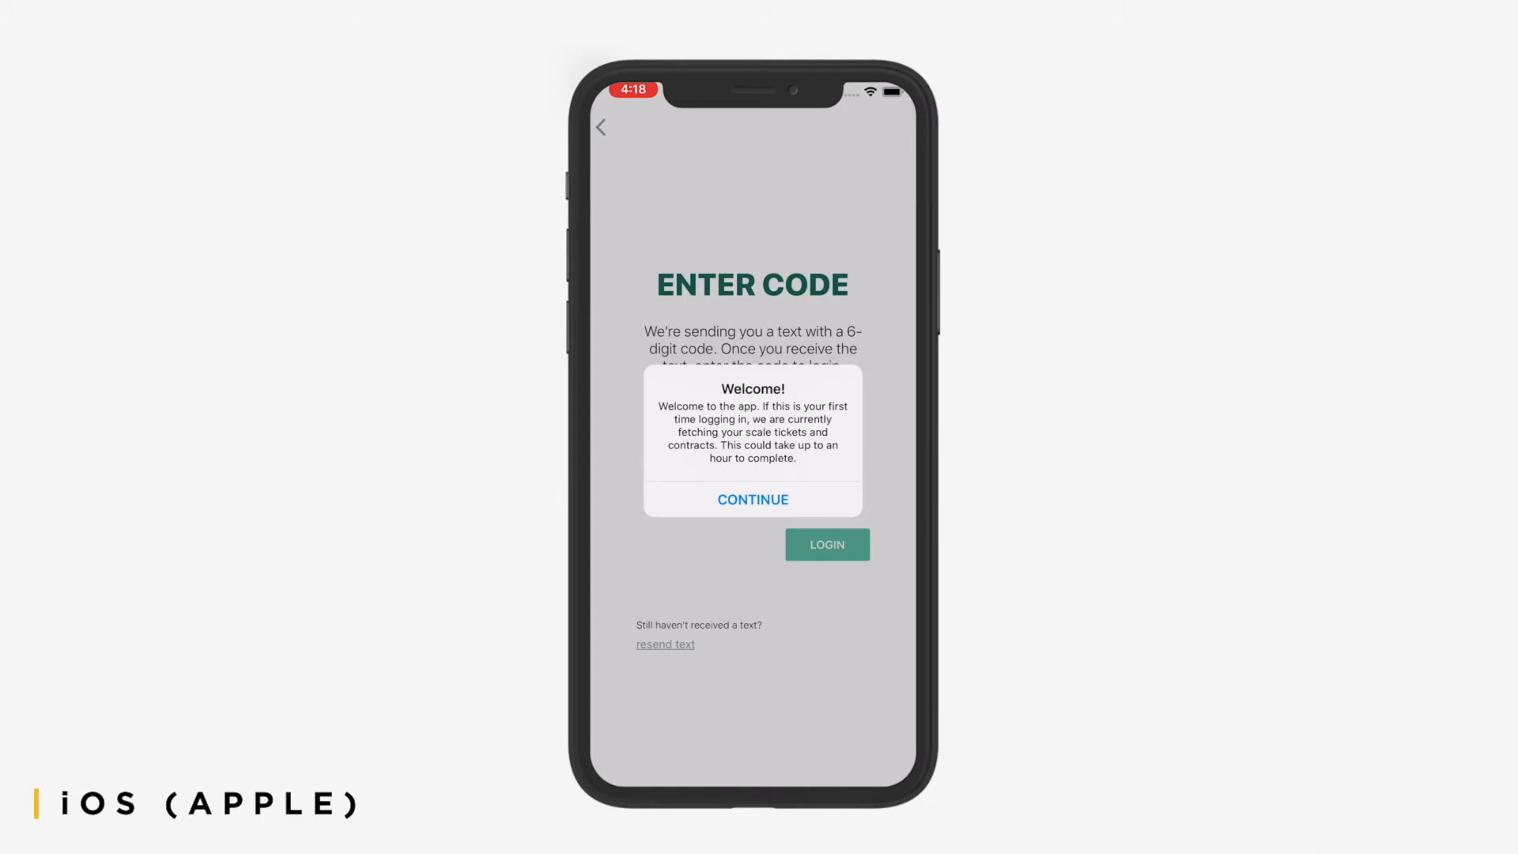
{"action": "left_click", "coordinate": [752, 500]}
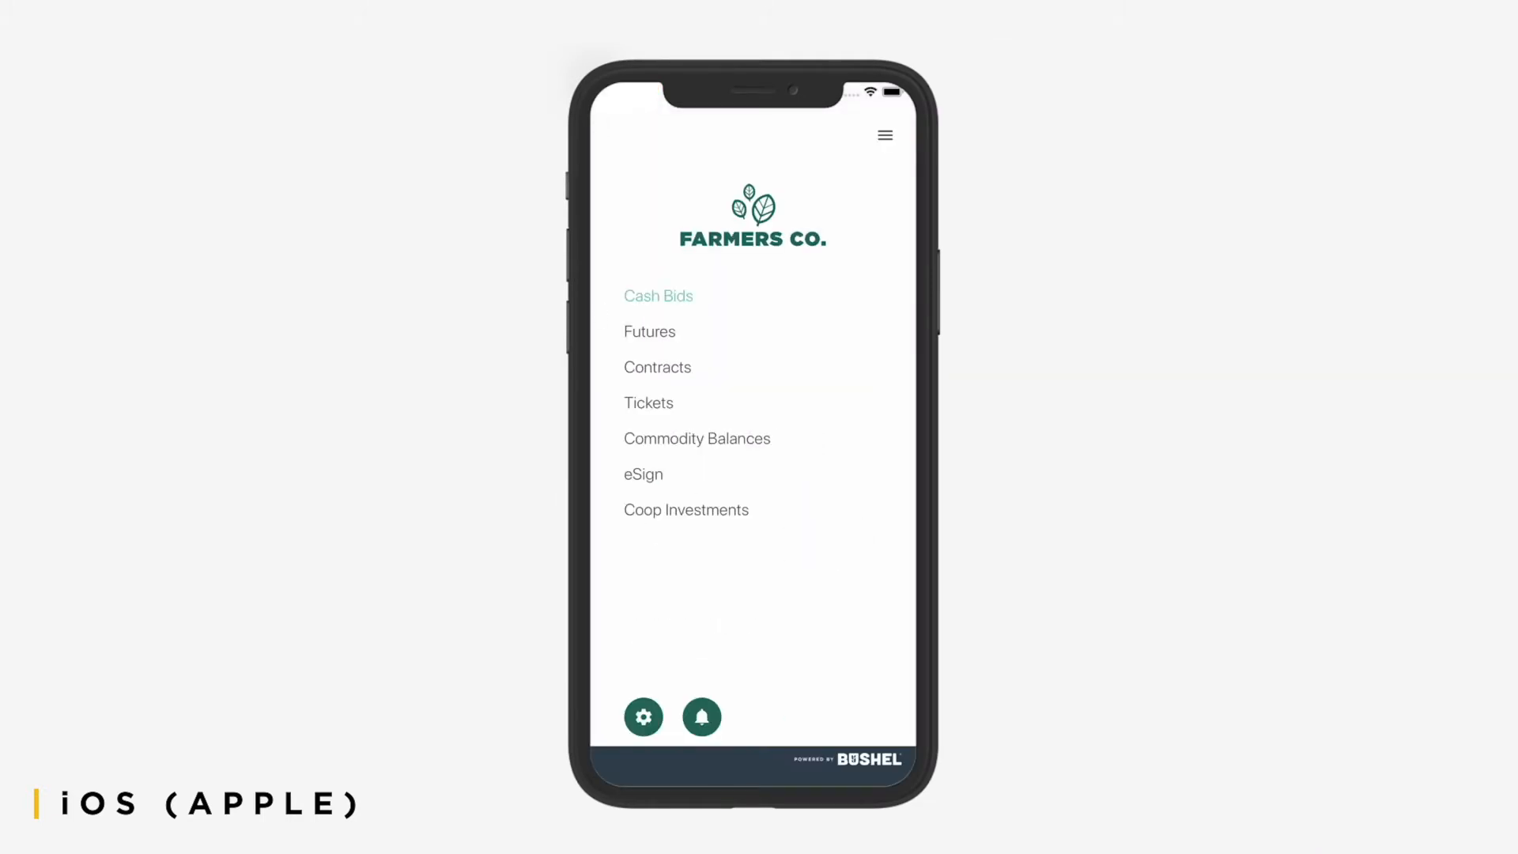
{"action": "left_click", "coordinate": [701, 716]}
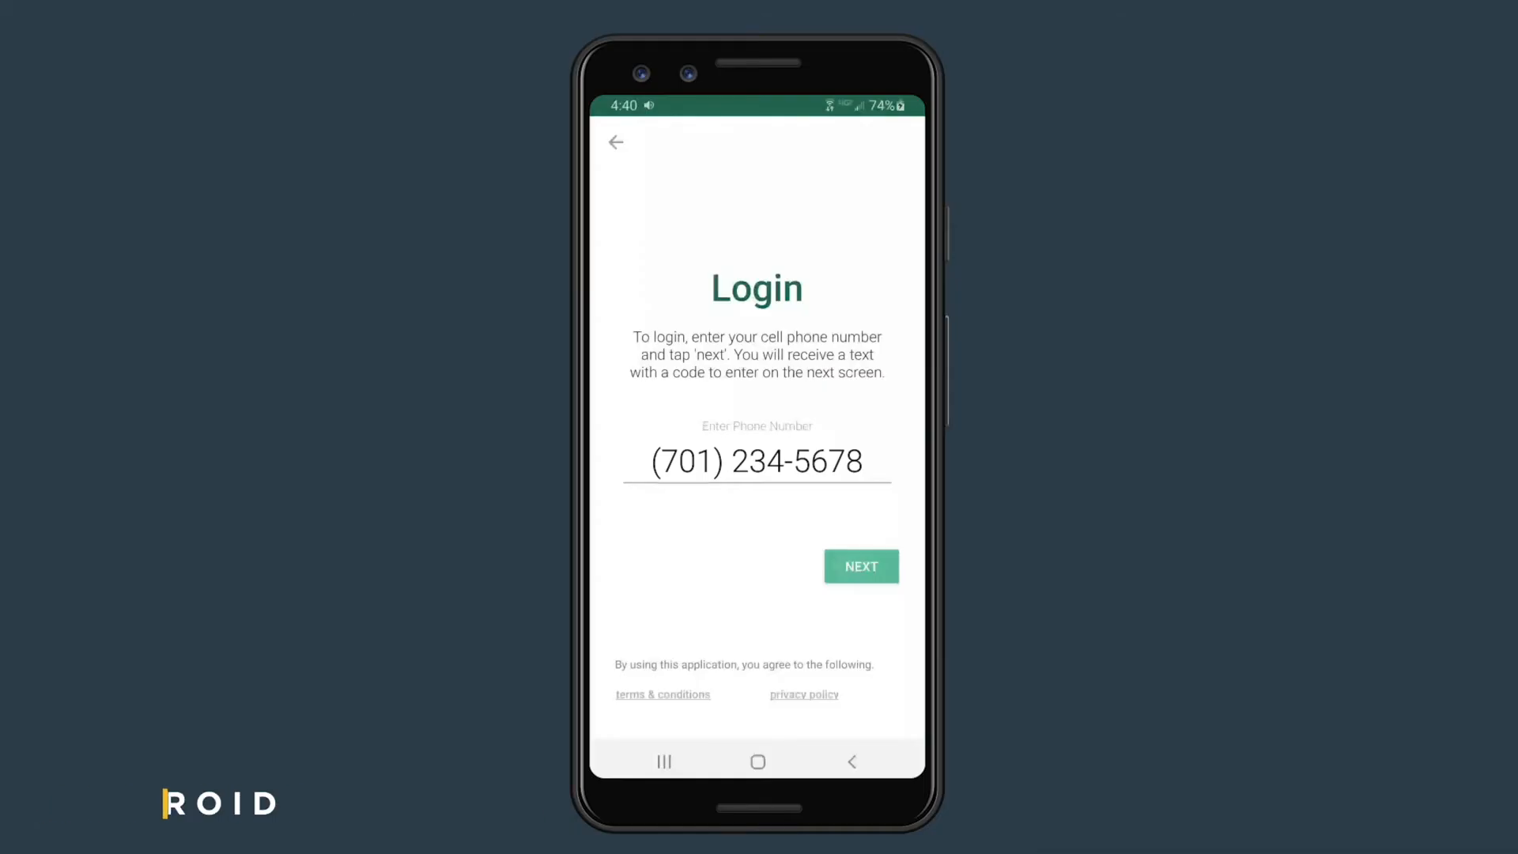
Request the code on Android, allow SMS auto-fill, and open the Cash Bids menu drawer
{"action": "left_click", "coordinate": [859, 565]}
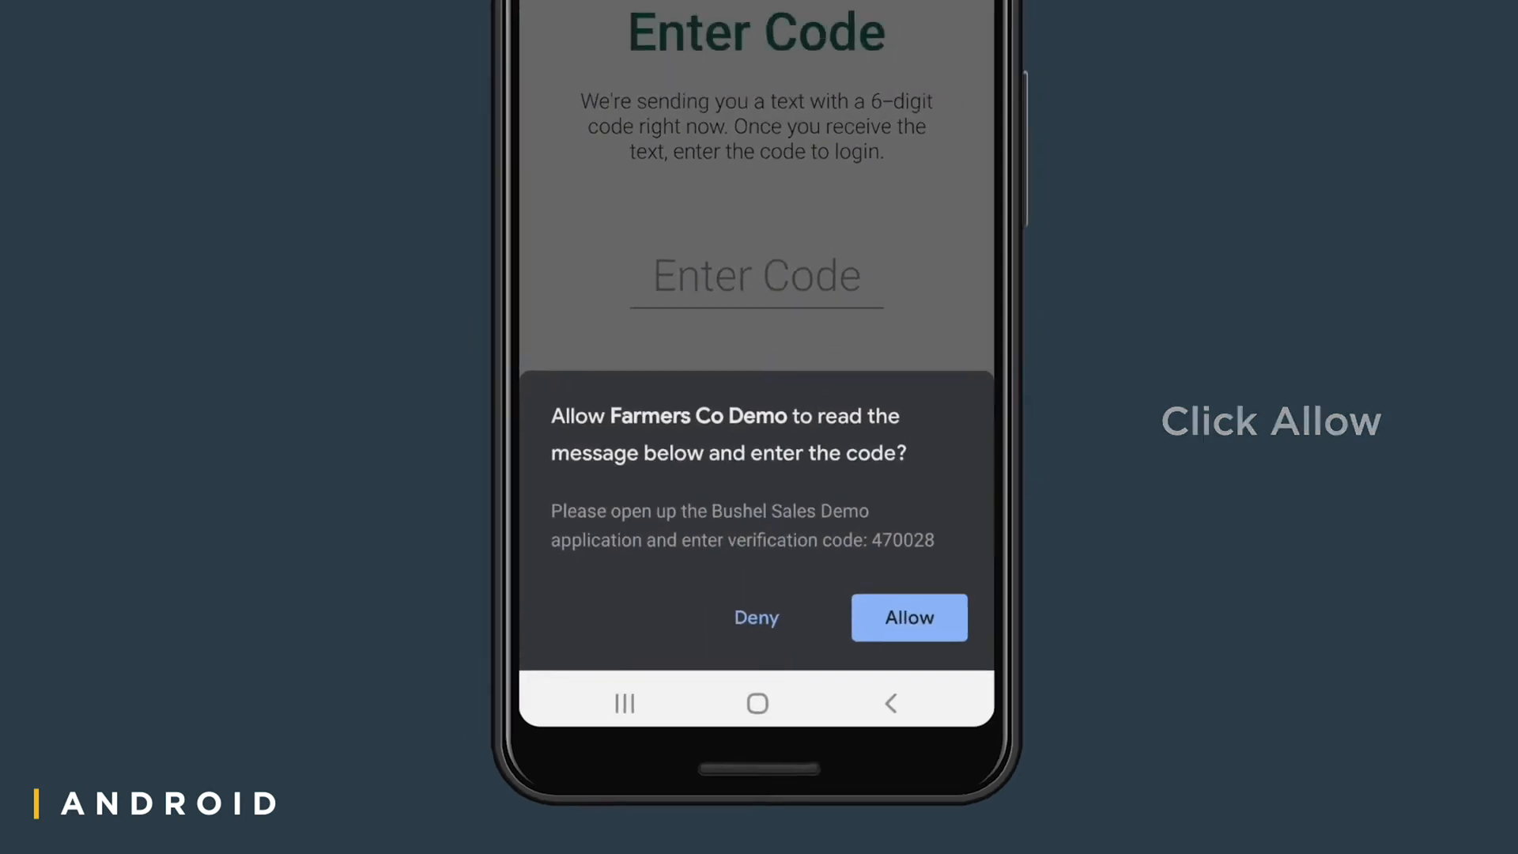
{"action": "left_click", "coordinate": [908, 617]}
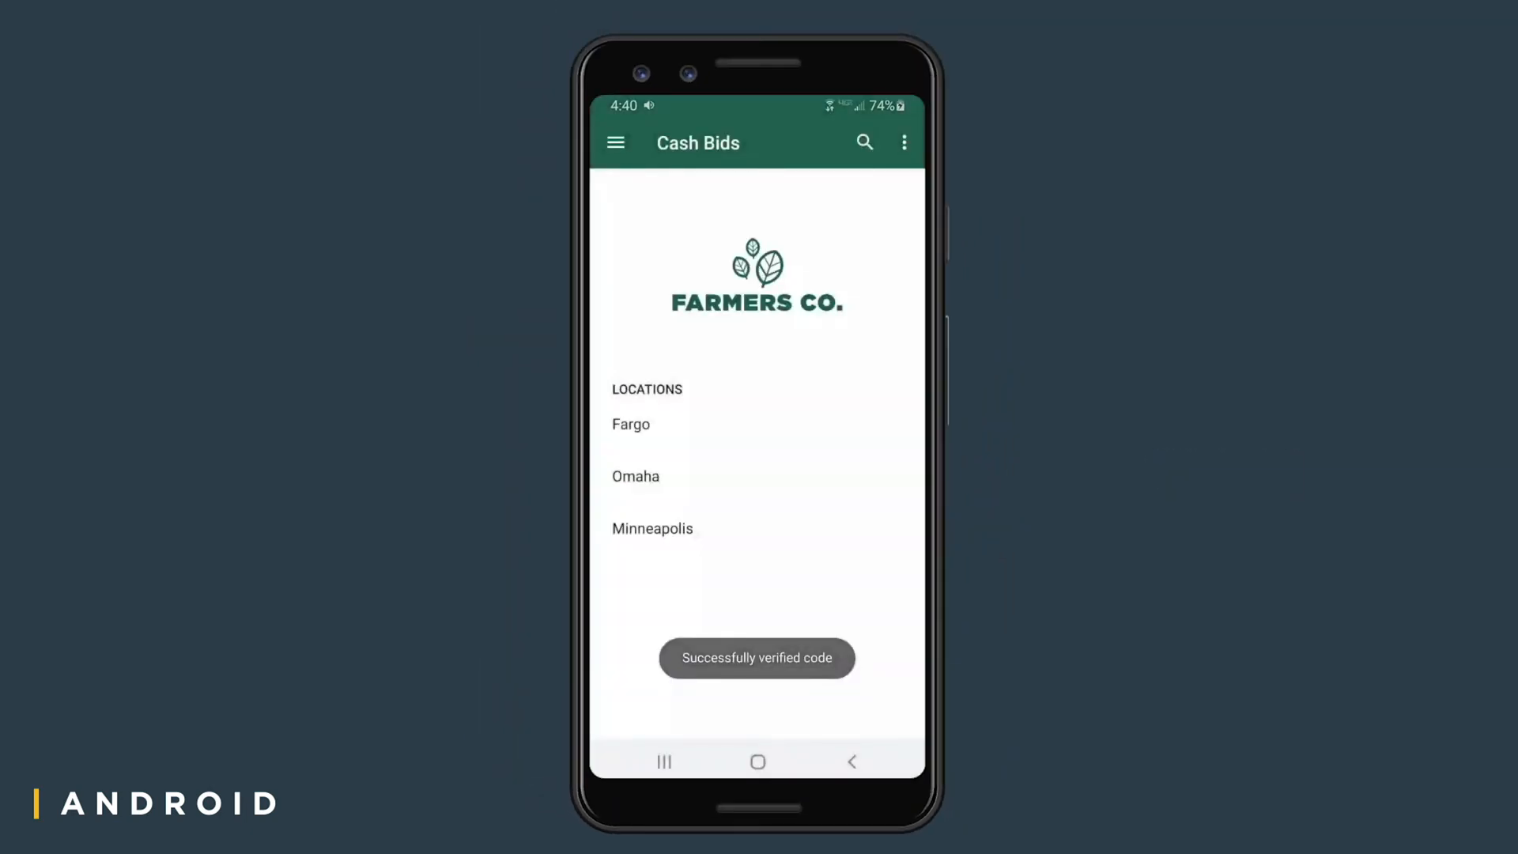
{"action": "left_click", "coordinate": [616, 142]}
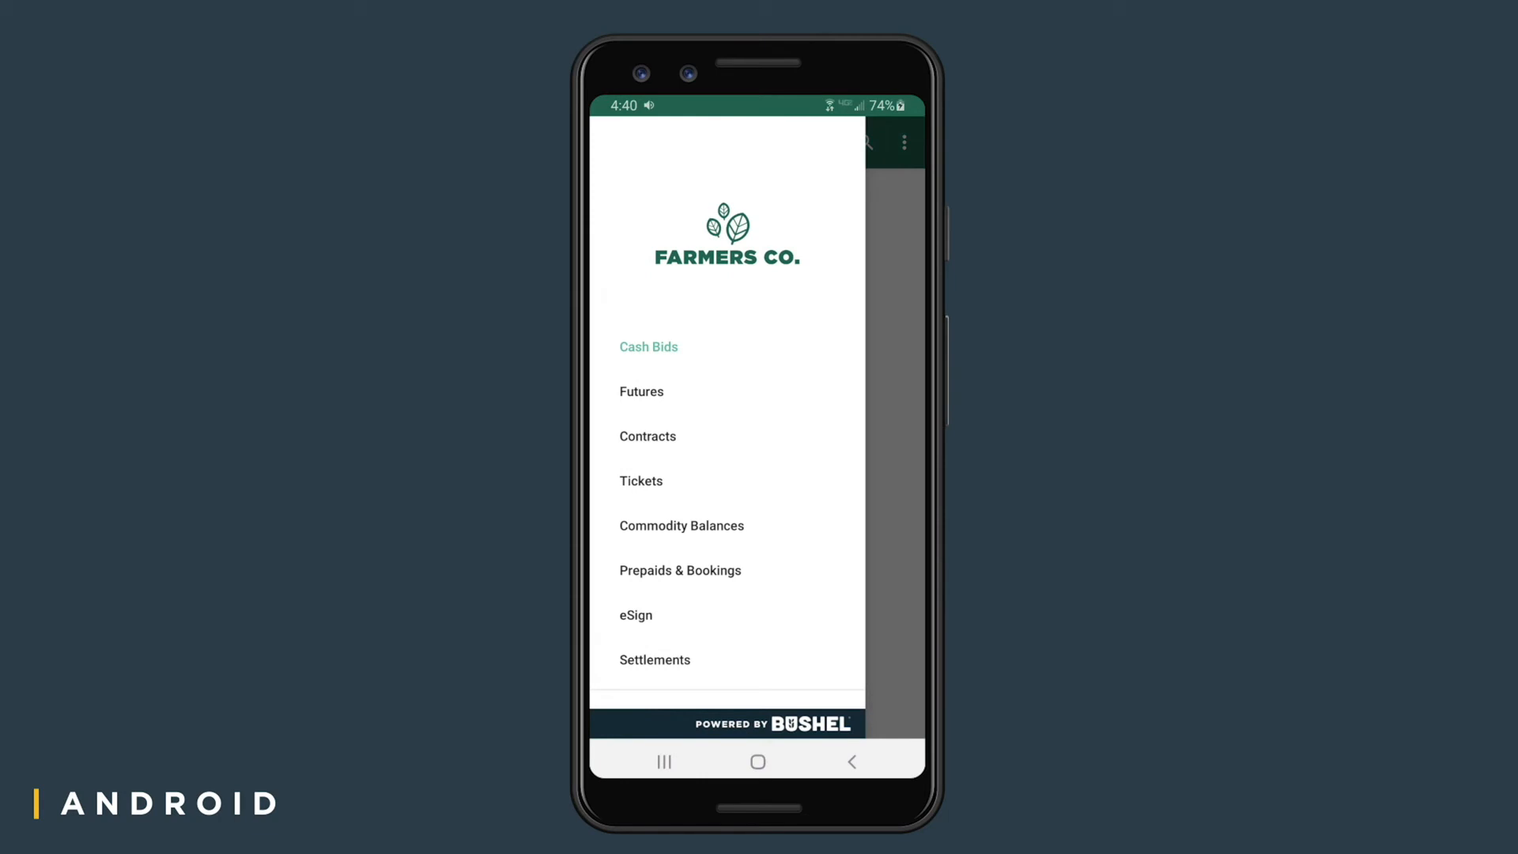